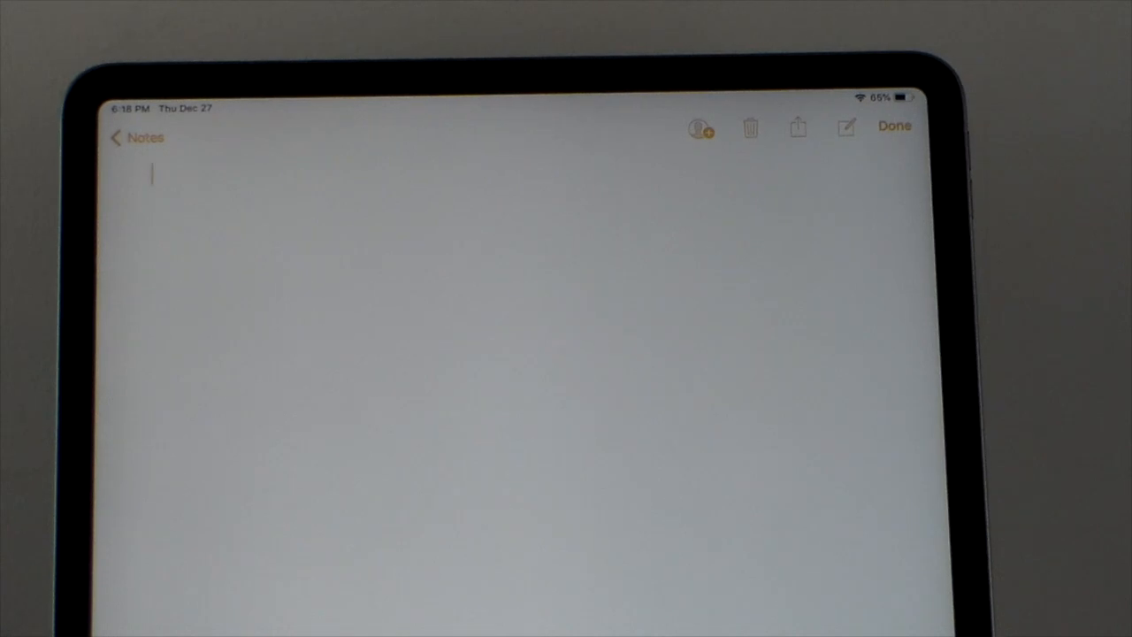
- Type 'This is a test of the Azio RCK BT keyboard on the iPad 12.9 edition 2018', correcting typos
type("This")
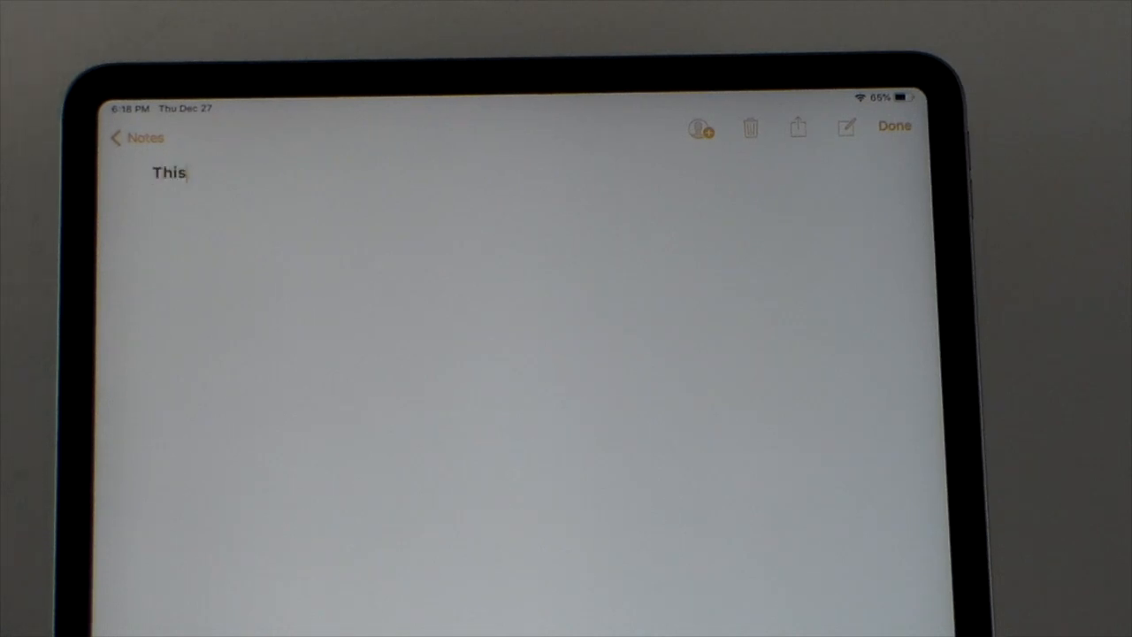
type("is a test of the")
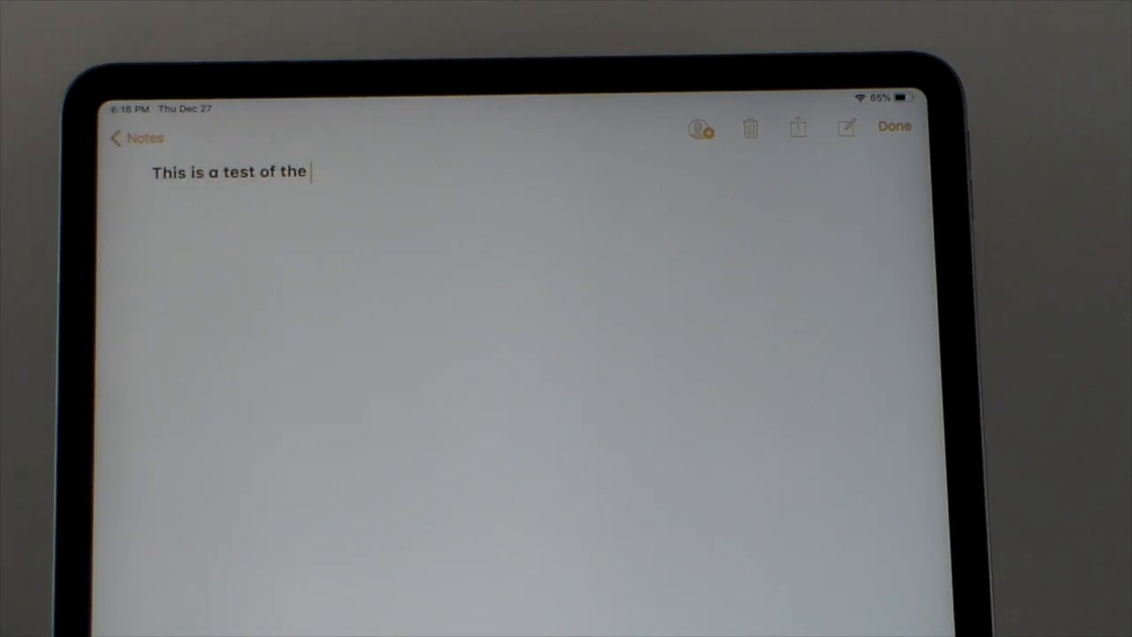
type("Anzio")
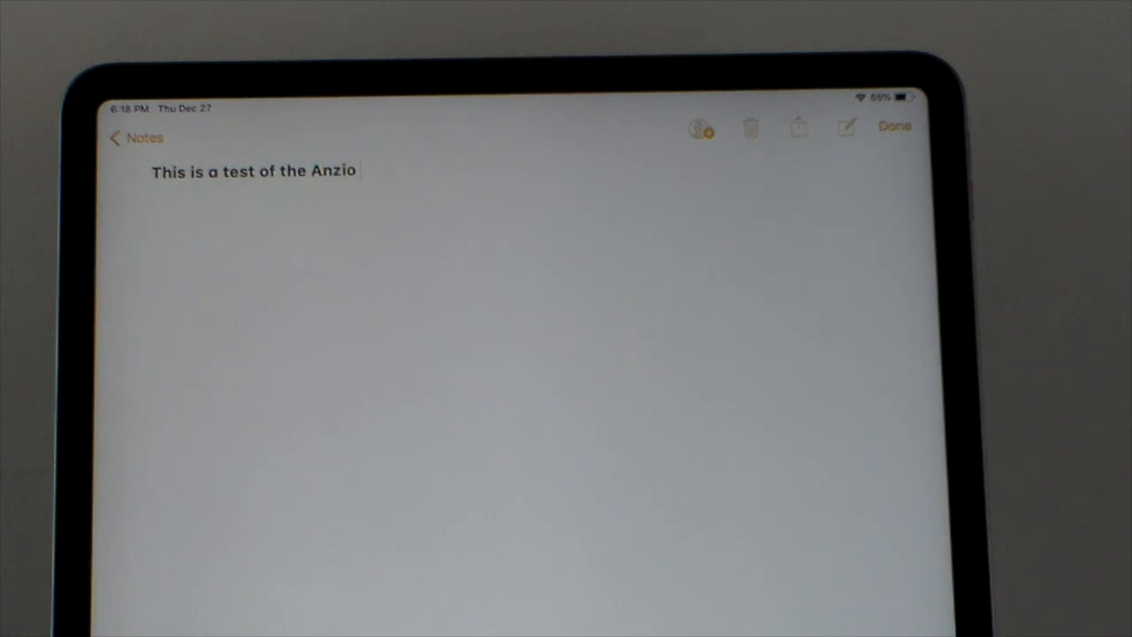
key("backspace")
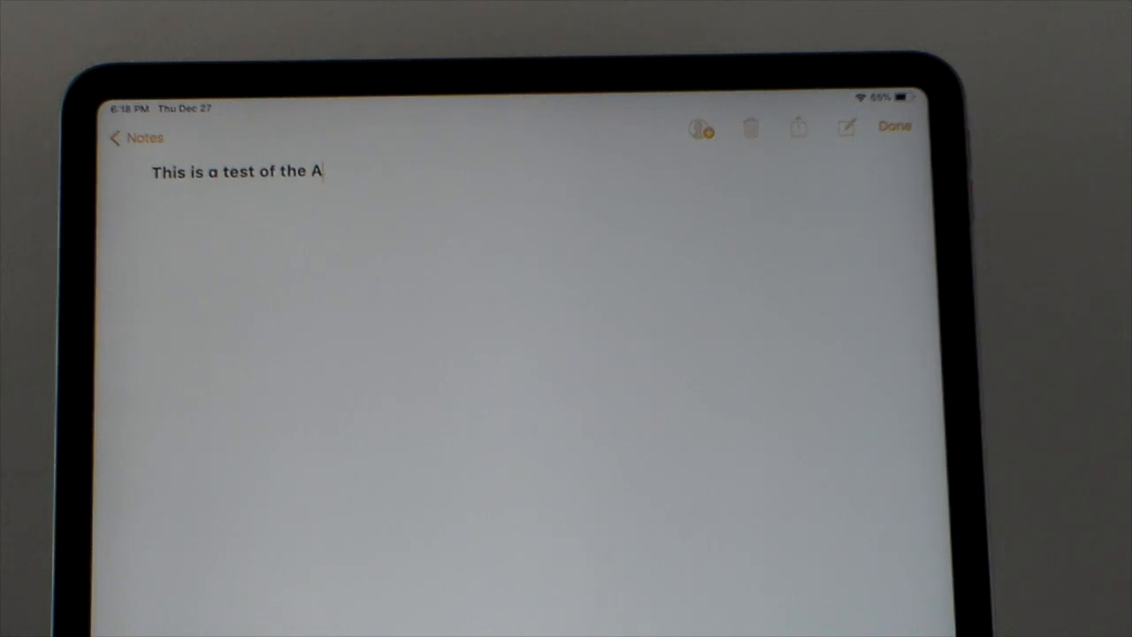
type("zio")
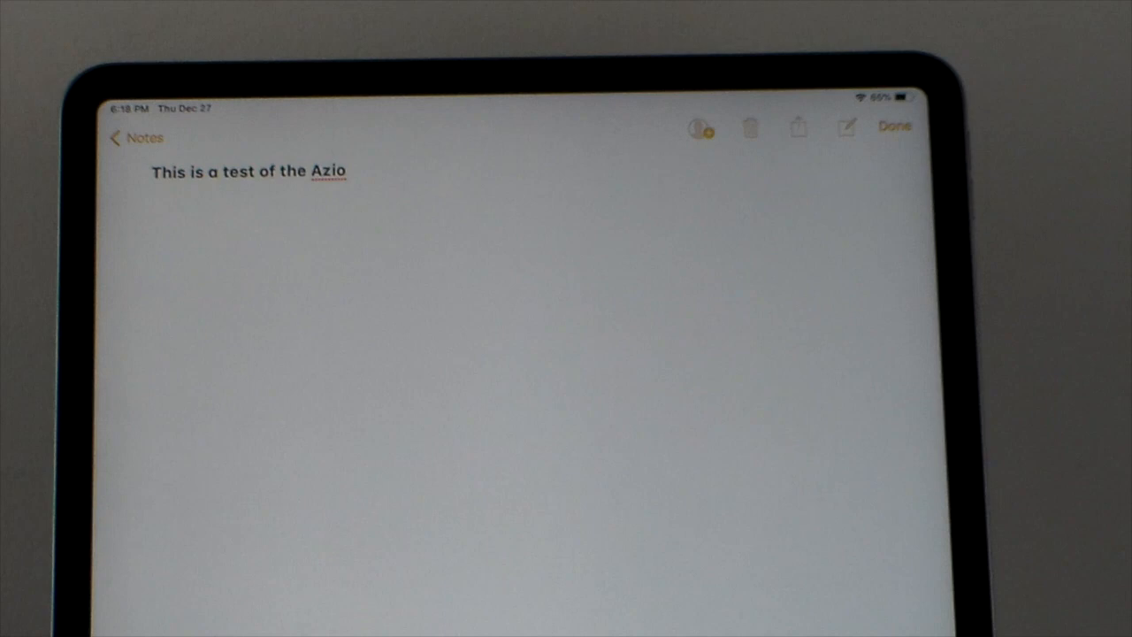
type("RCK")
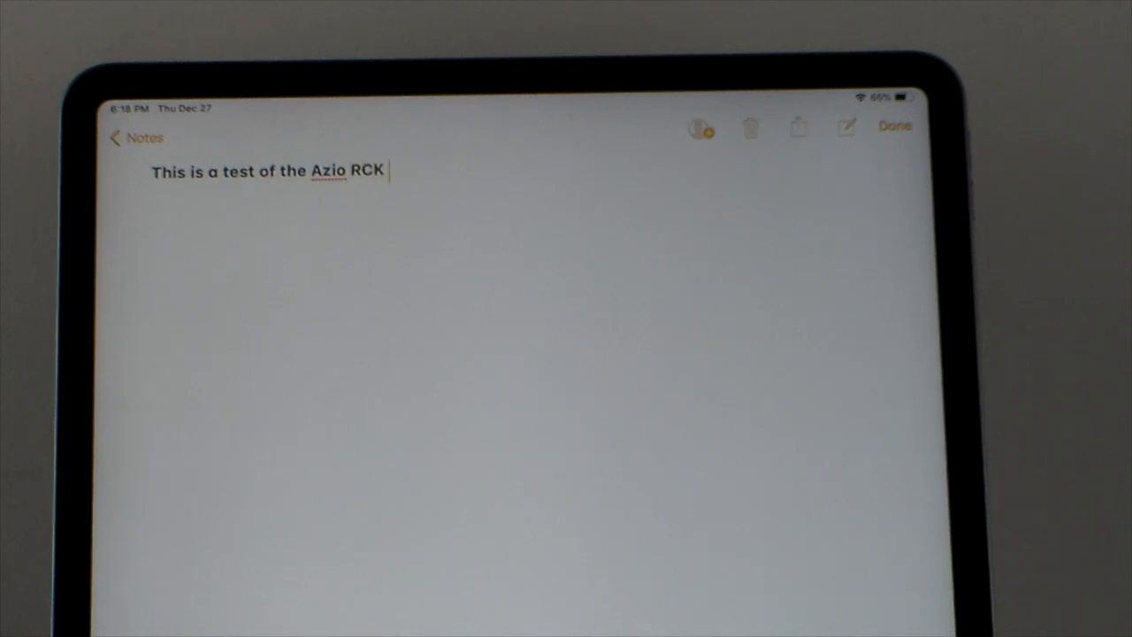
type("BT")
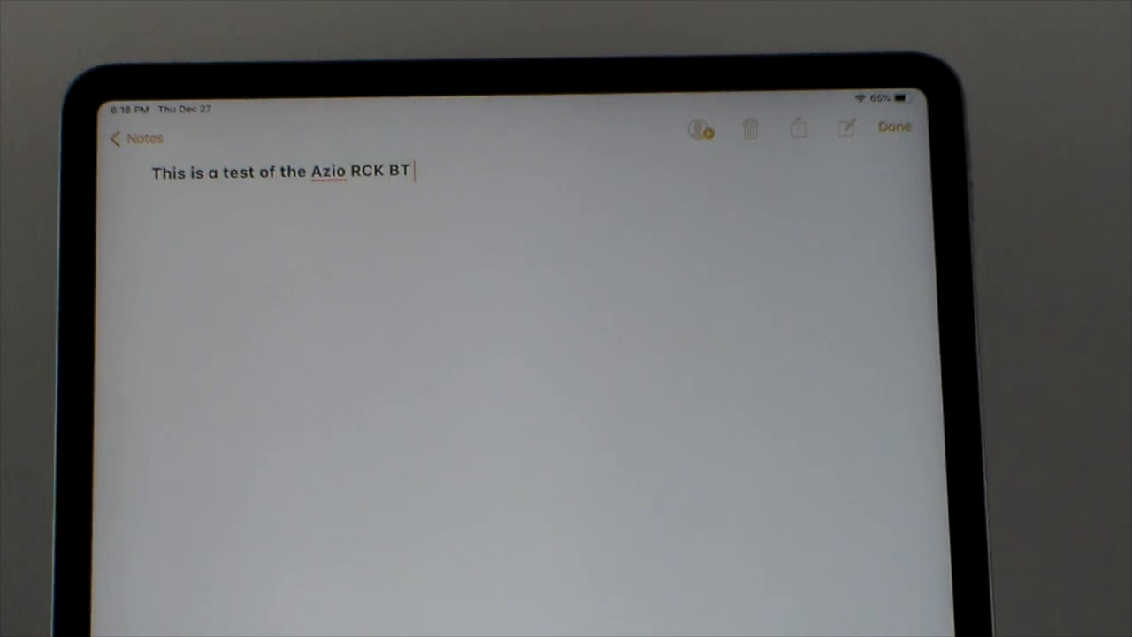
type("keyboard ojn")
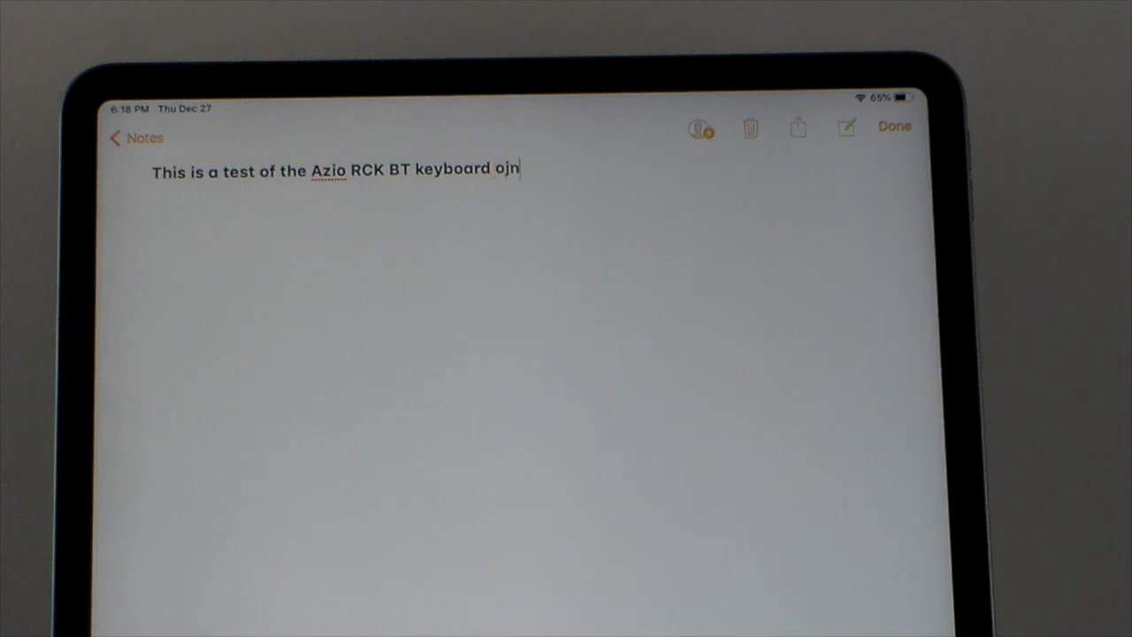
key("BackSpace")
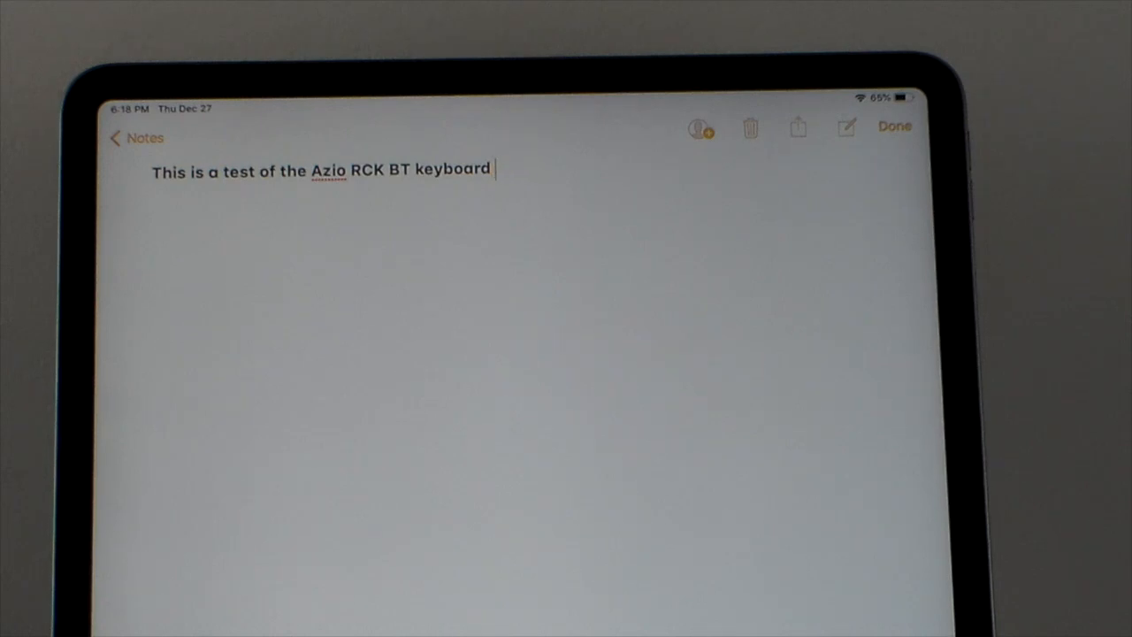
type("on the ip")
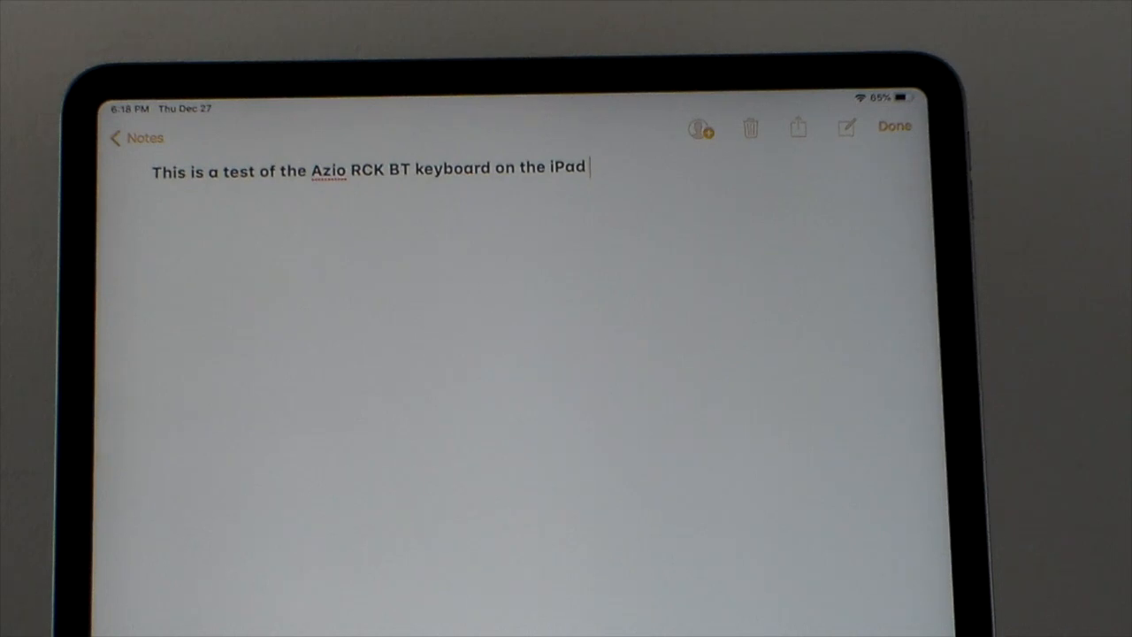
type("12.9 edition")
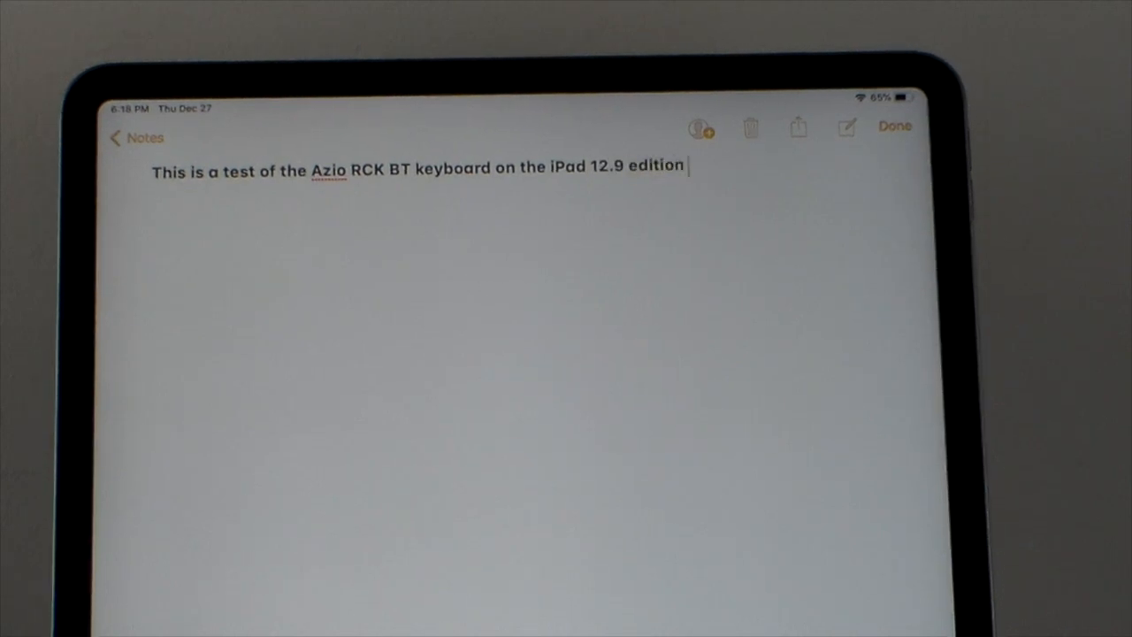
type("2018.")
type("T")
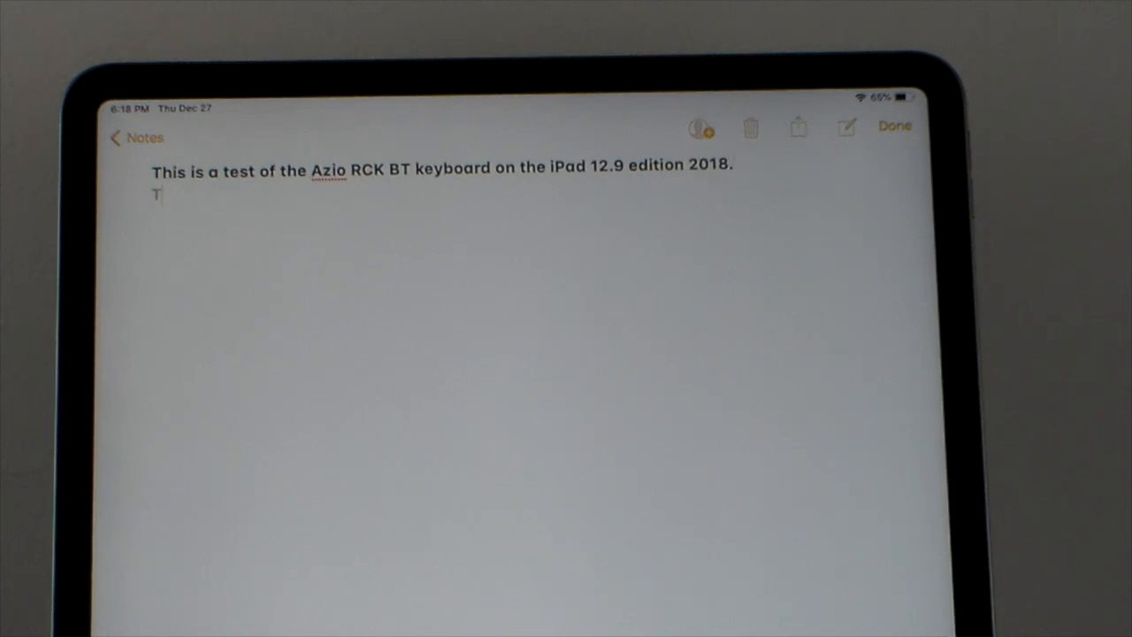
- Type 'There is no issues with this keyboard' on the second line
type("here is no")
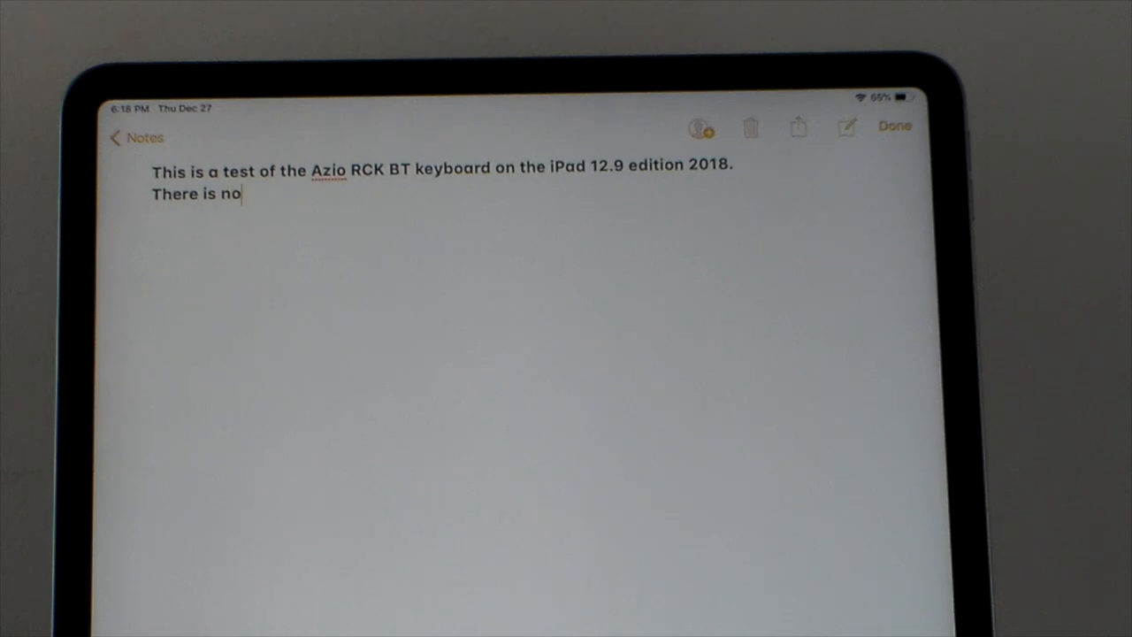
type("issu")
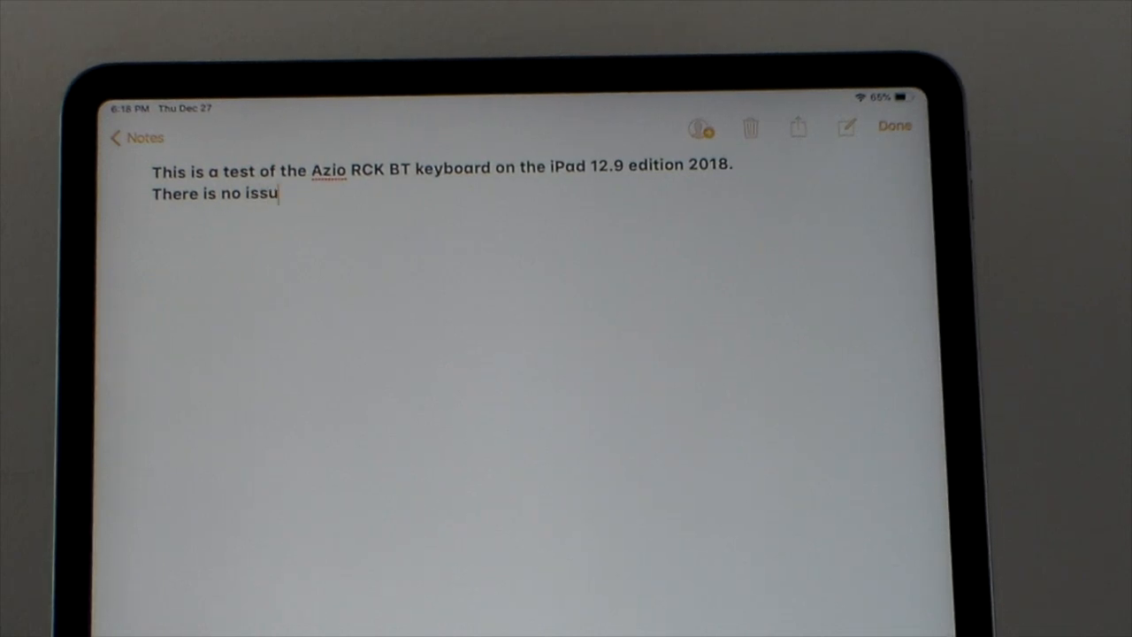
type("es with this")
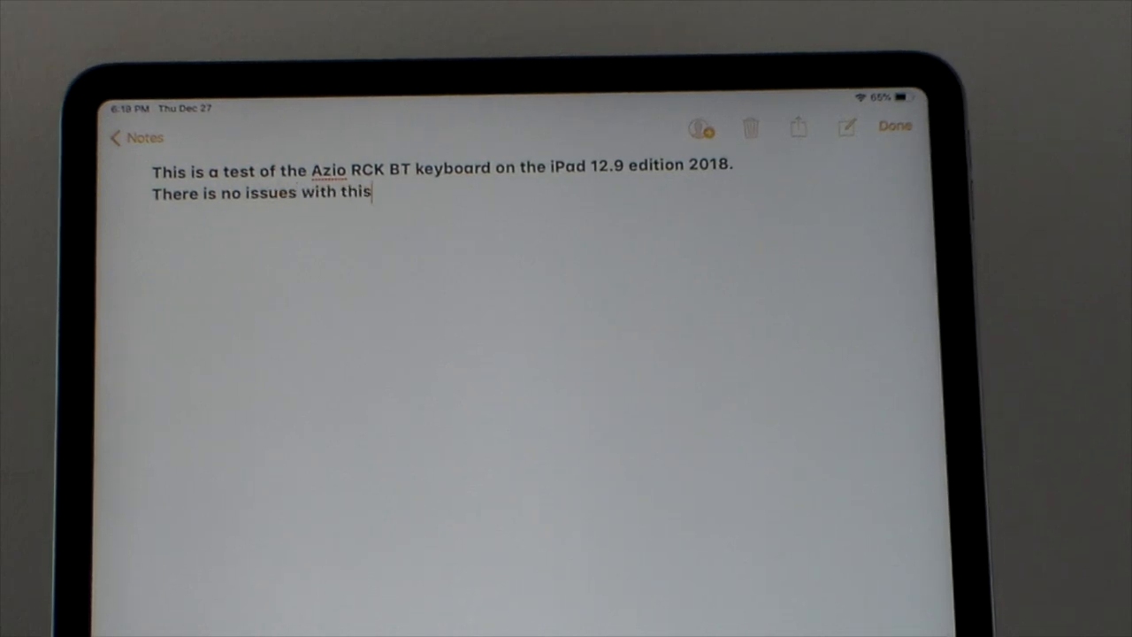
type("keyboard")
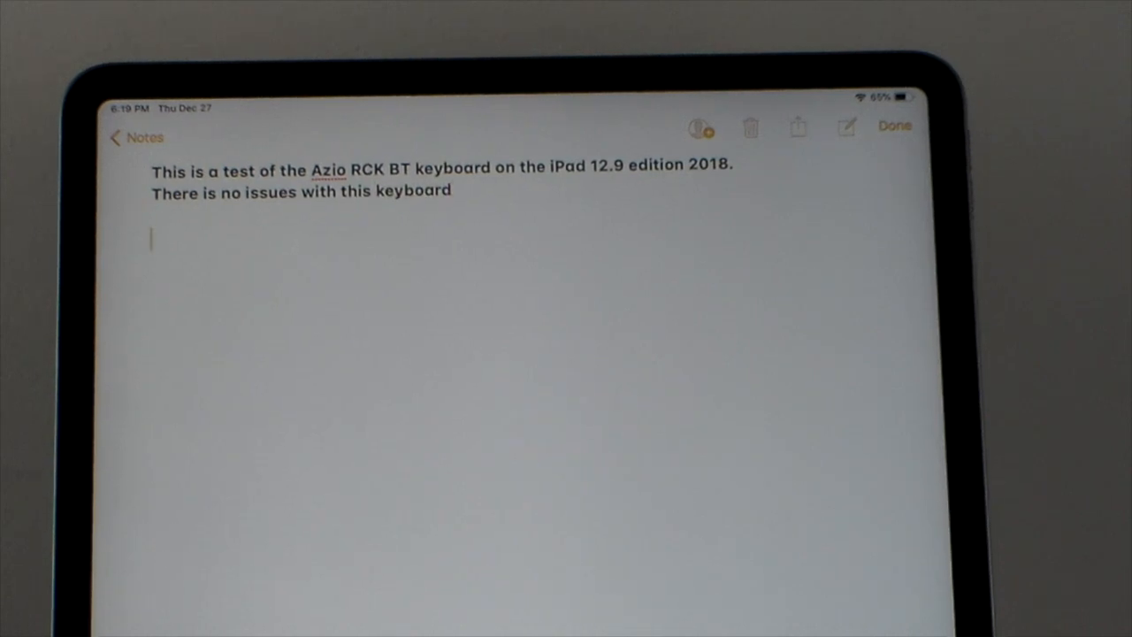
- Add the lines 'Draw' and 'Asdf', ending on a new empty line
type("Dfas")
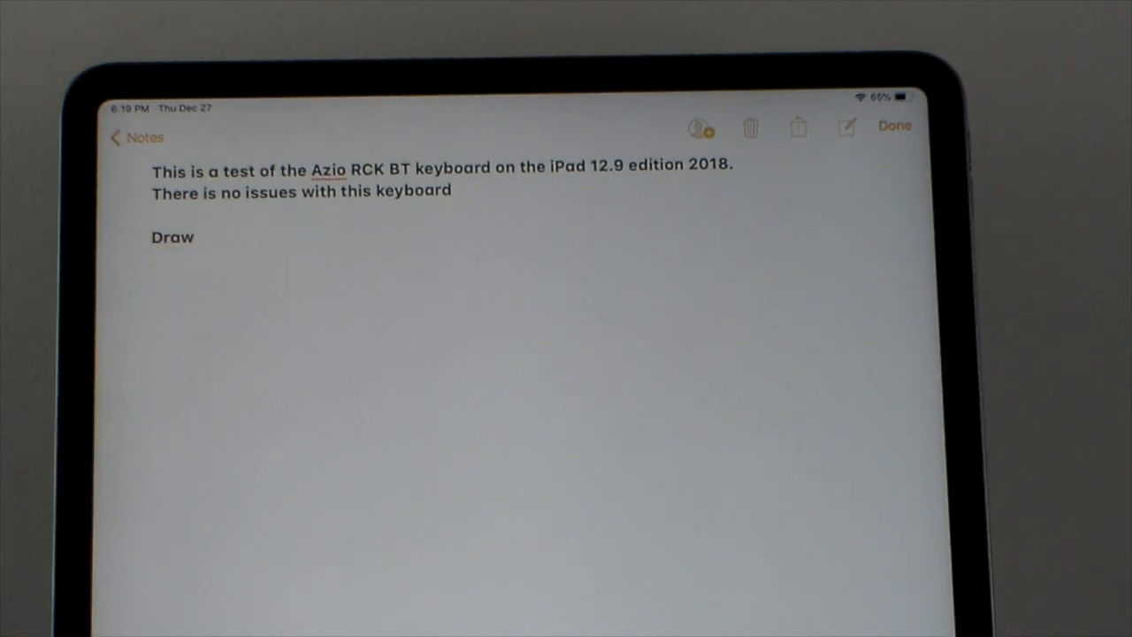
type("Asdf")
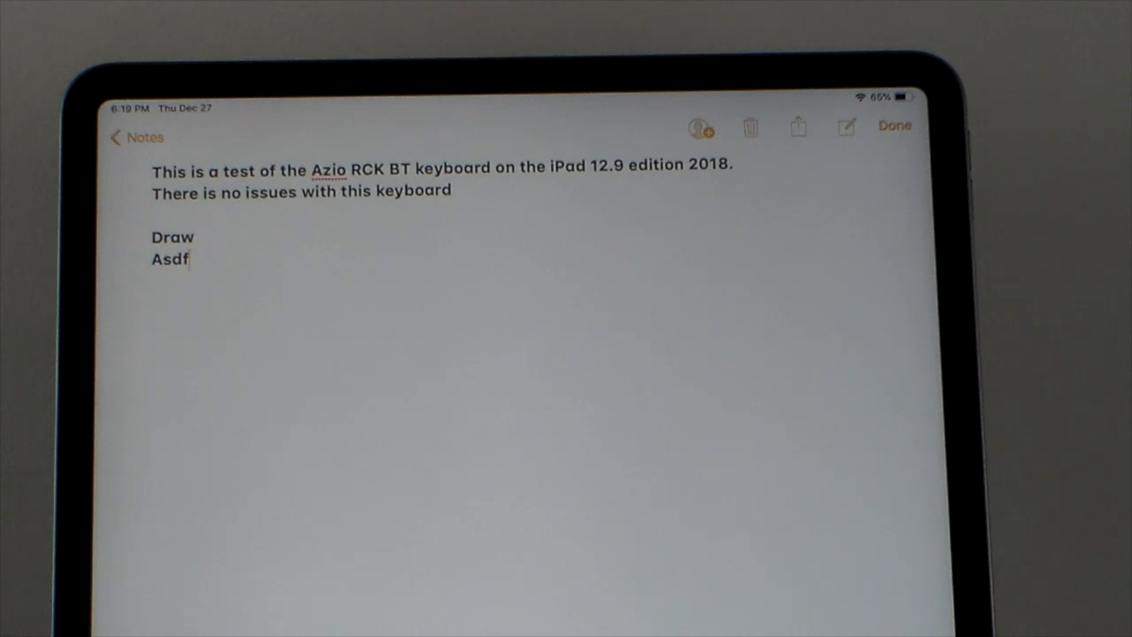
key("enter")
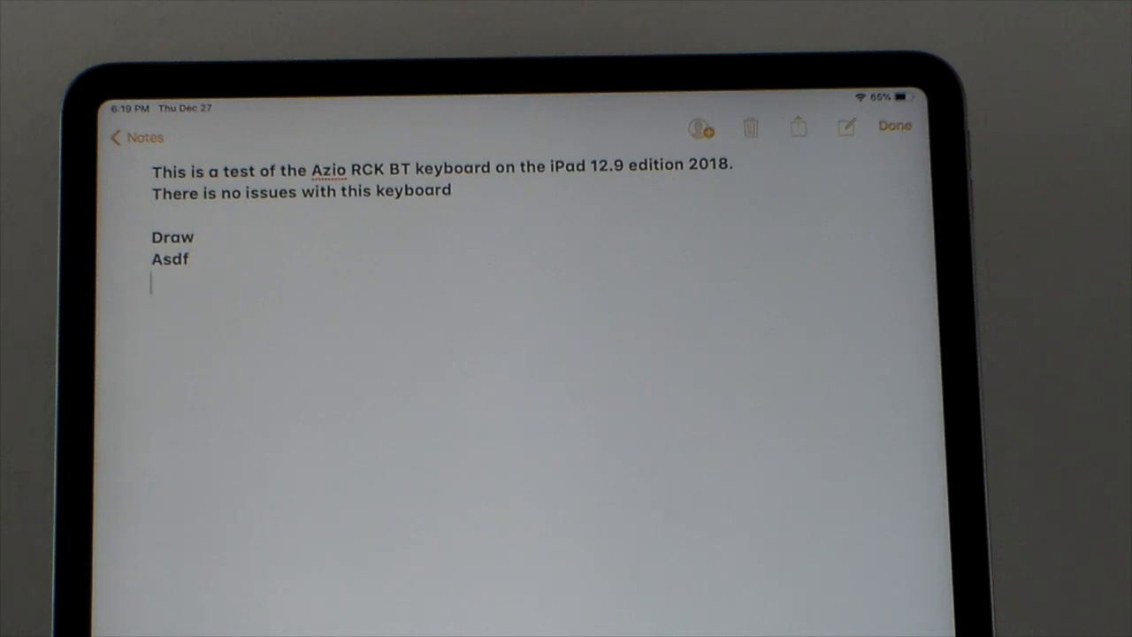